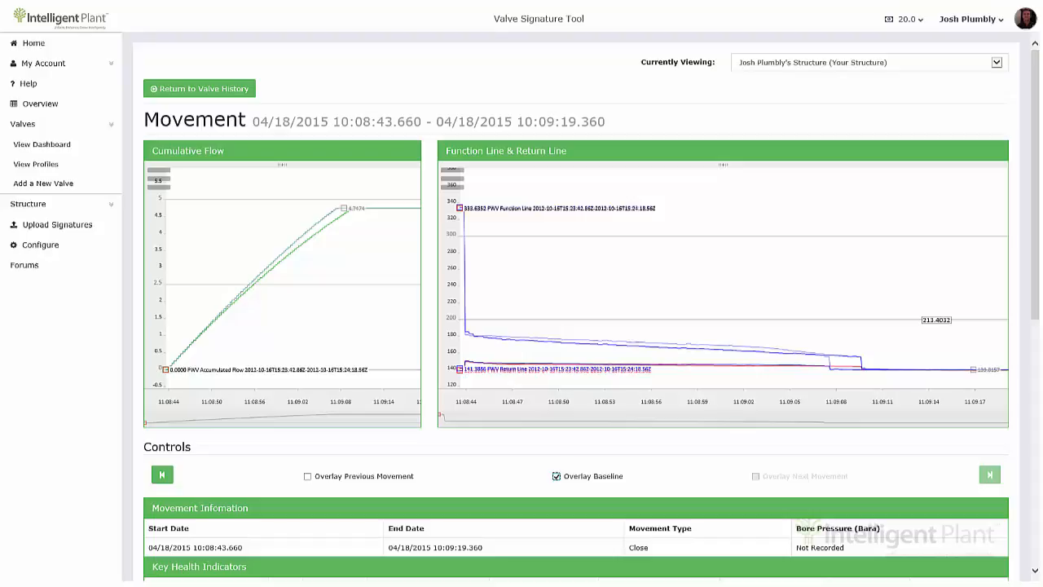
# Open the Structure Overview listing three S2 TPU B1 entries with a PWV valve status
pyautogui.moveTo(465, 325); pyautogui.dragTo(868, 371)
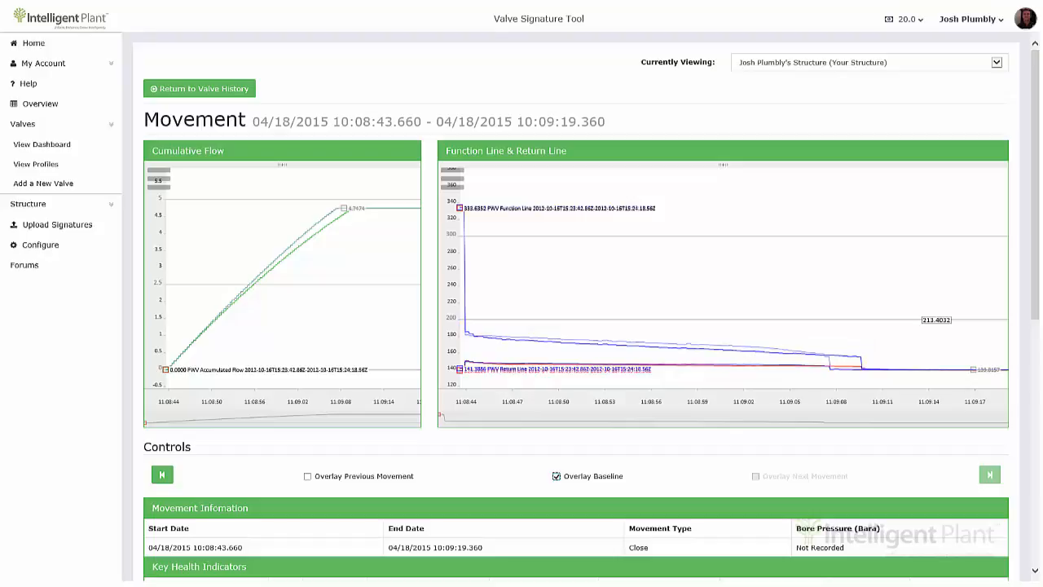
pyautogui.scroll(-3)
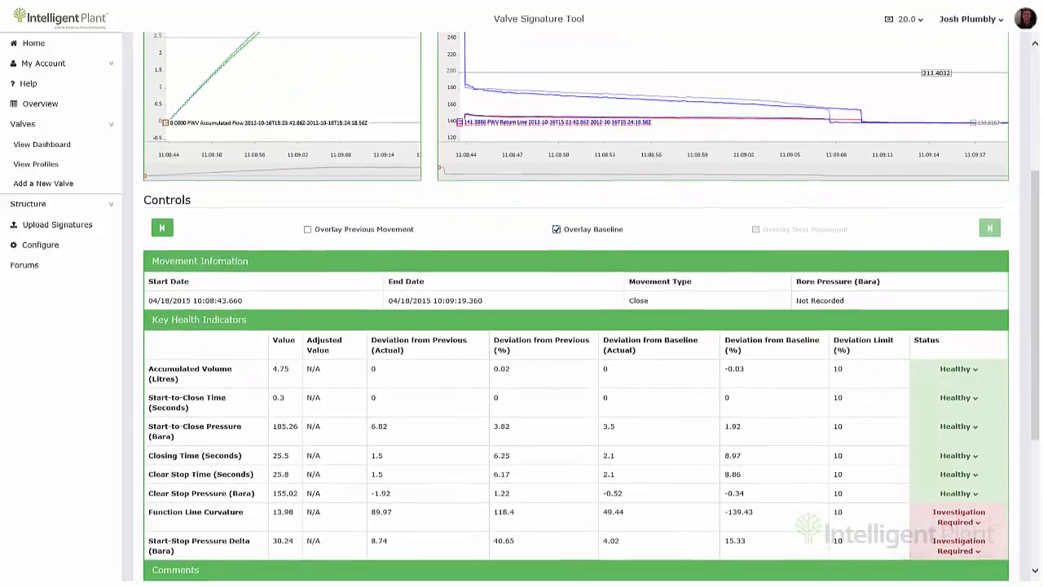
pyautogui.scroll(-3)
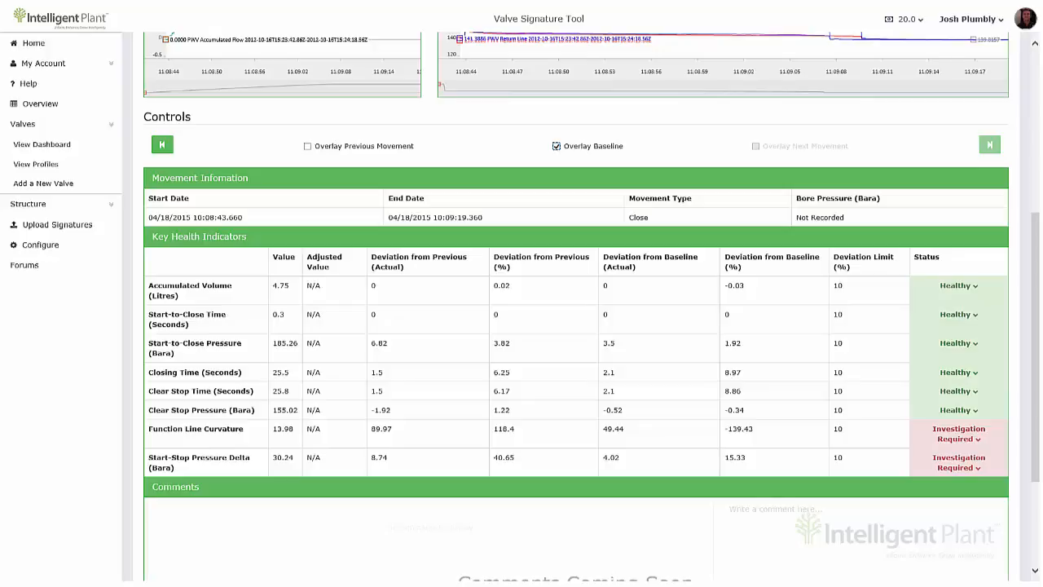
pyautogui.moveTo(958, 446)
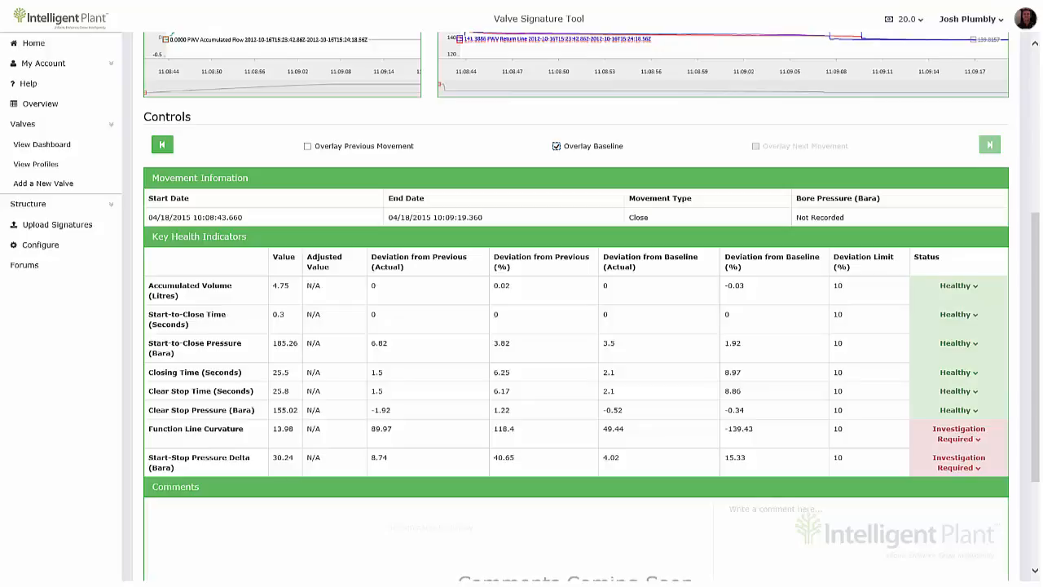
pyautogui.click(39, 103)
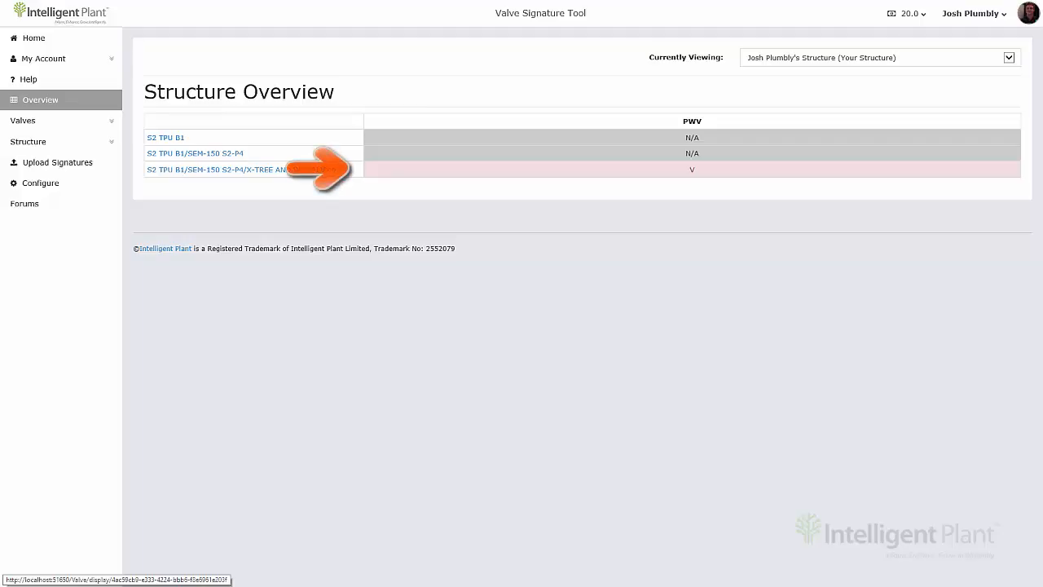
# Go to the Upload Signatures page, with zero valves, movements and cost
pyautogui.click(214, 170)
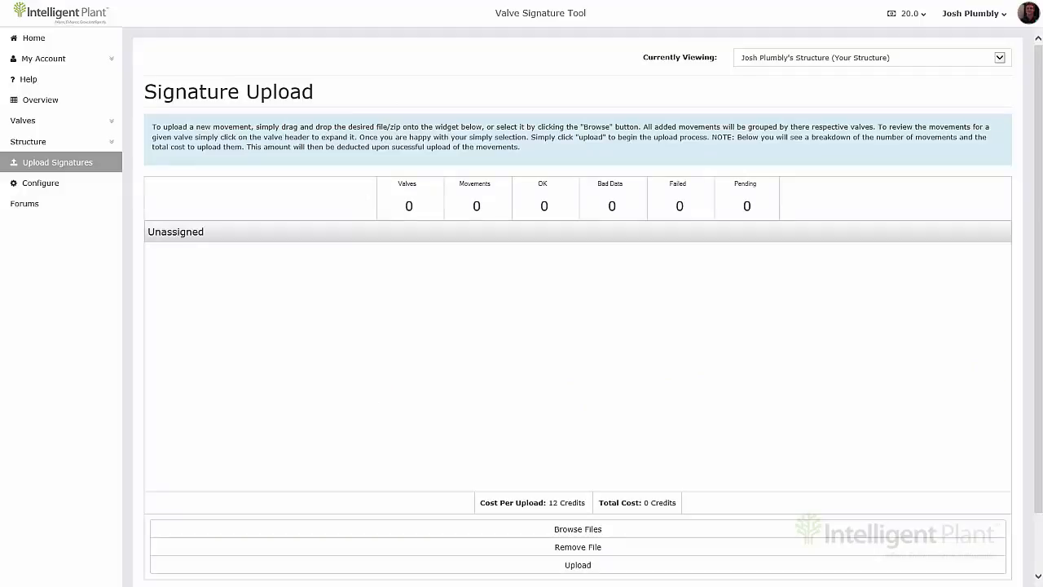
# Load signature files (55 valves, 88 movements, 1056 credits) and expand the first valve
pyautogui.click(577, 564)
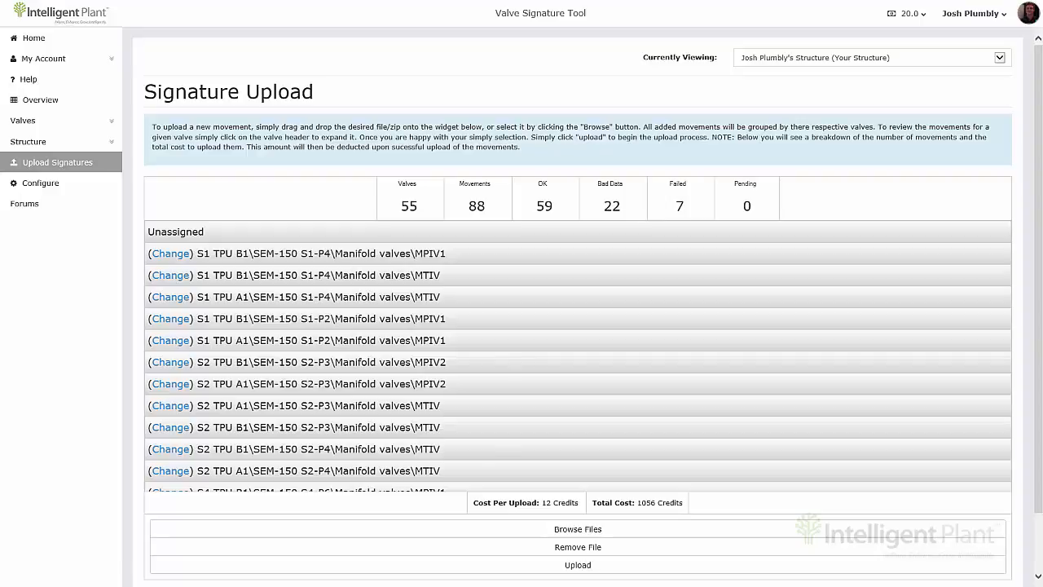
pyautogui.click(326, 253)
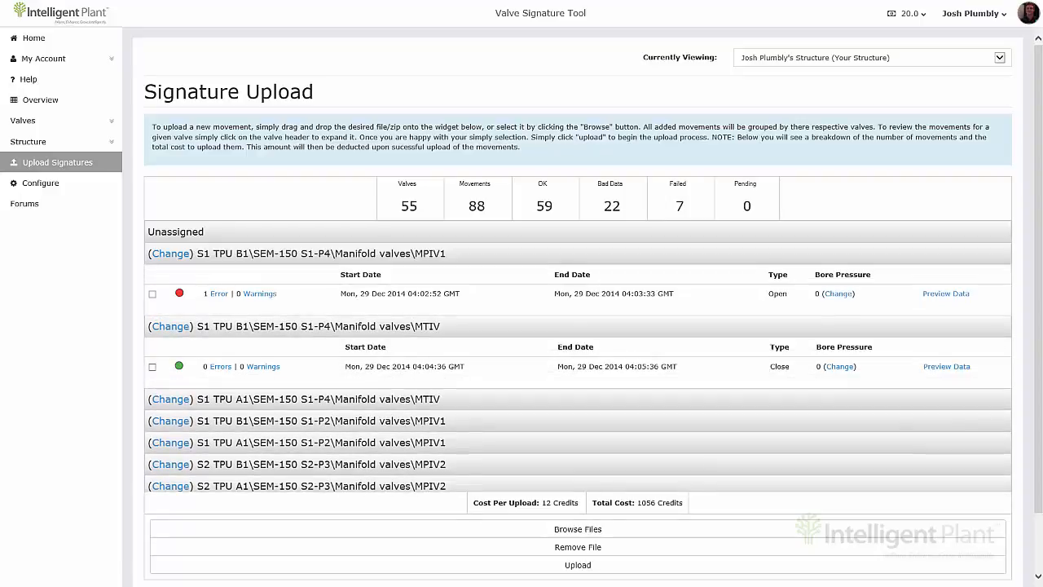
# Expand the third valve, read the 'function line data missing' error, and close the data preview
pyautogui.click(294, 398)
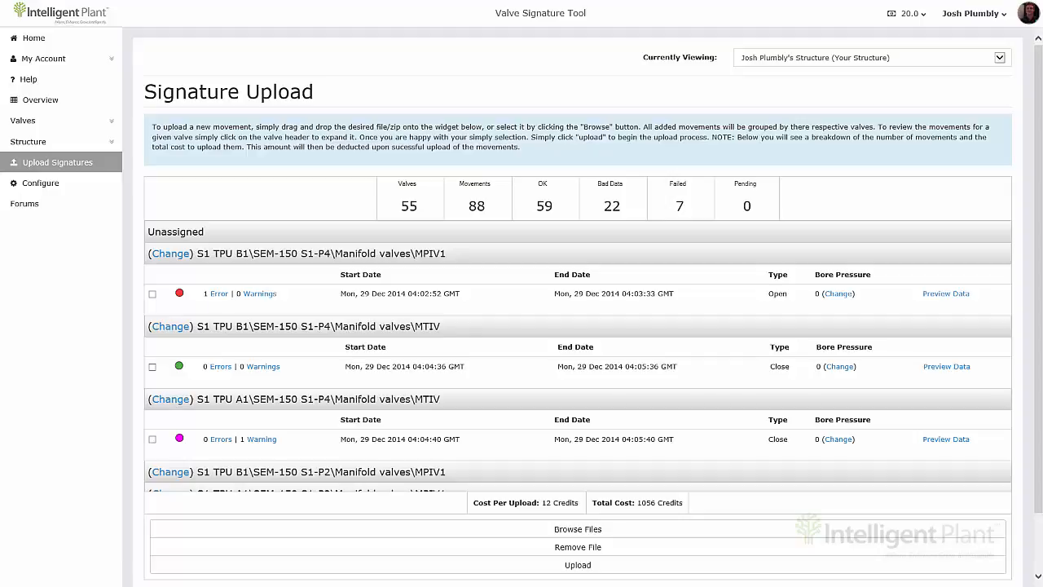
pyautogui.click(217, 293)
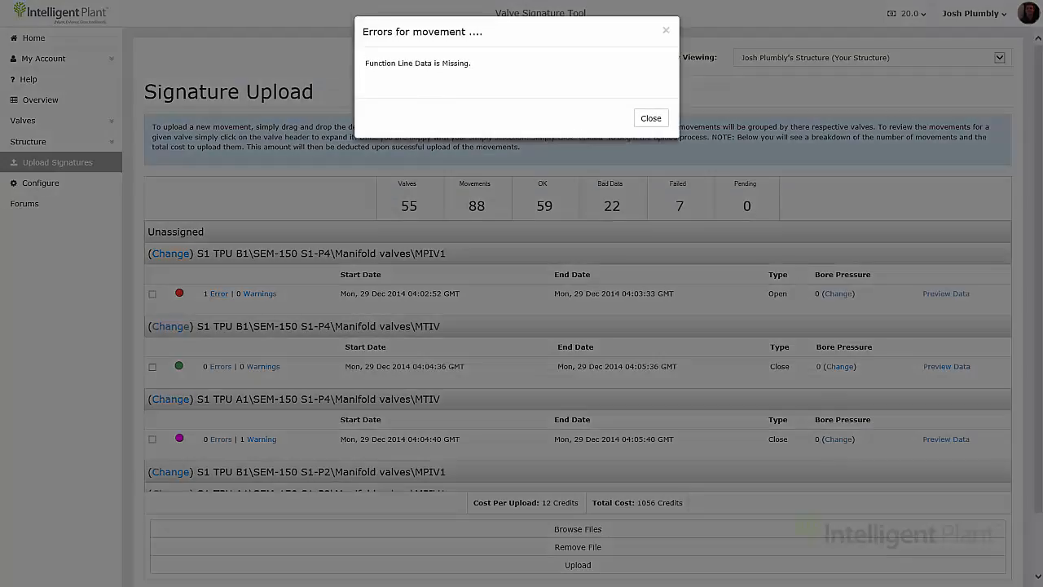
pyautogui.click(650, 118)
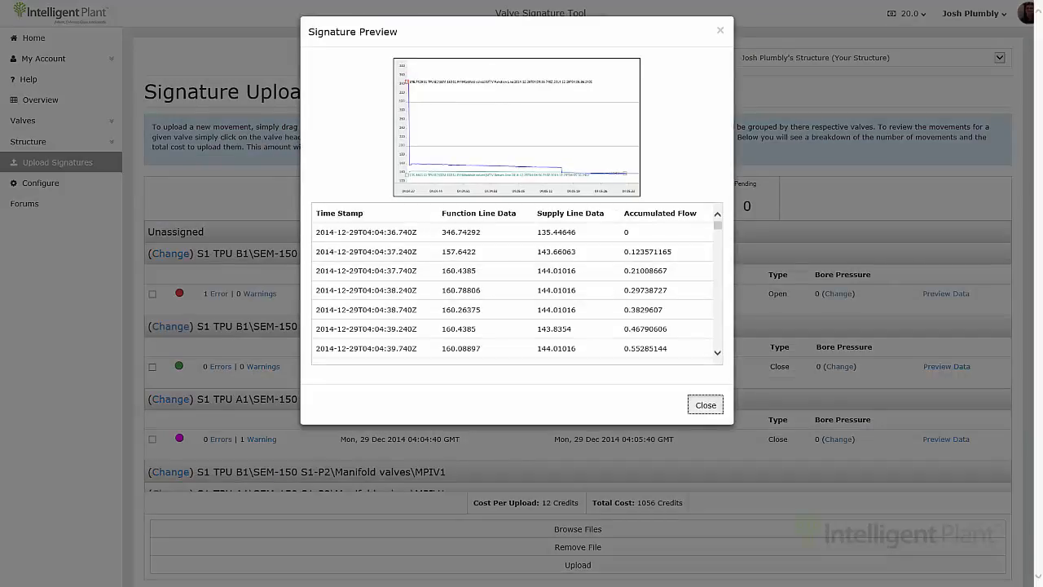
pyautogui.click(704, 405)
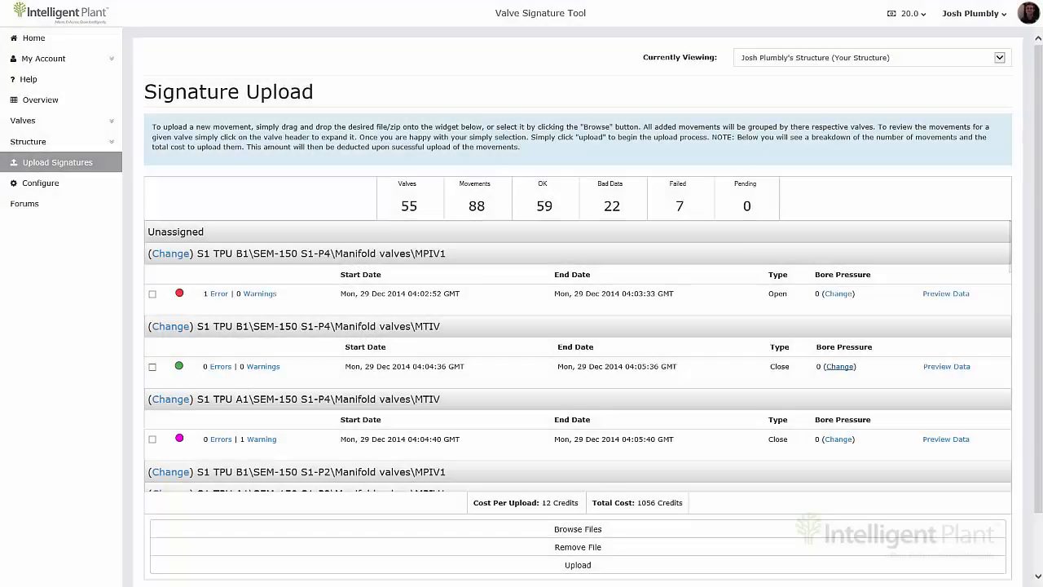
pyautogui.click(836, 293)
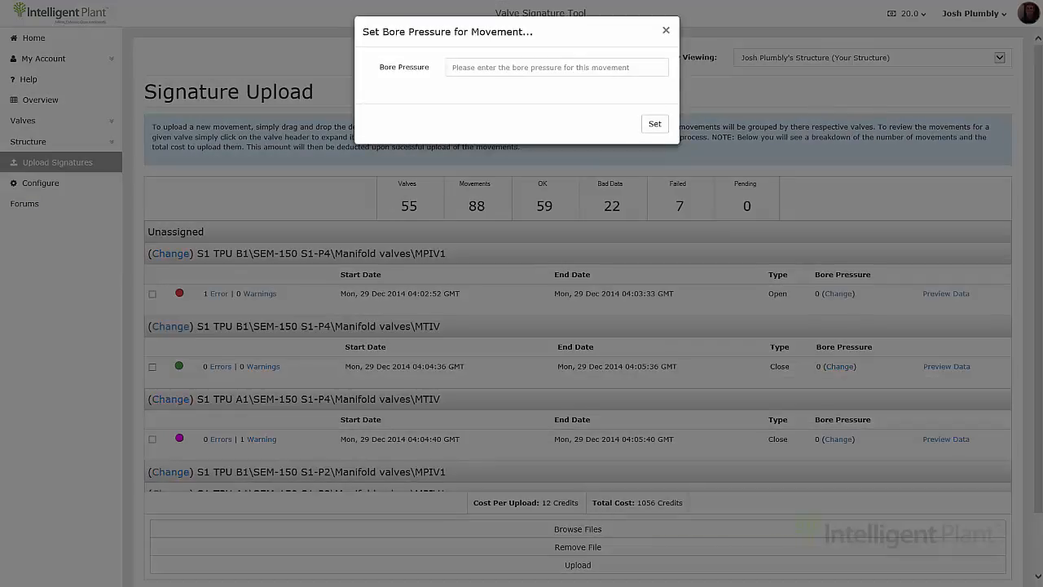
pyautogui.click(666, 31)
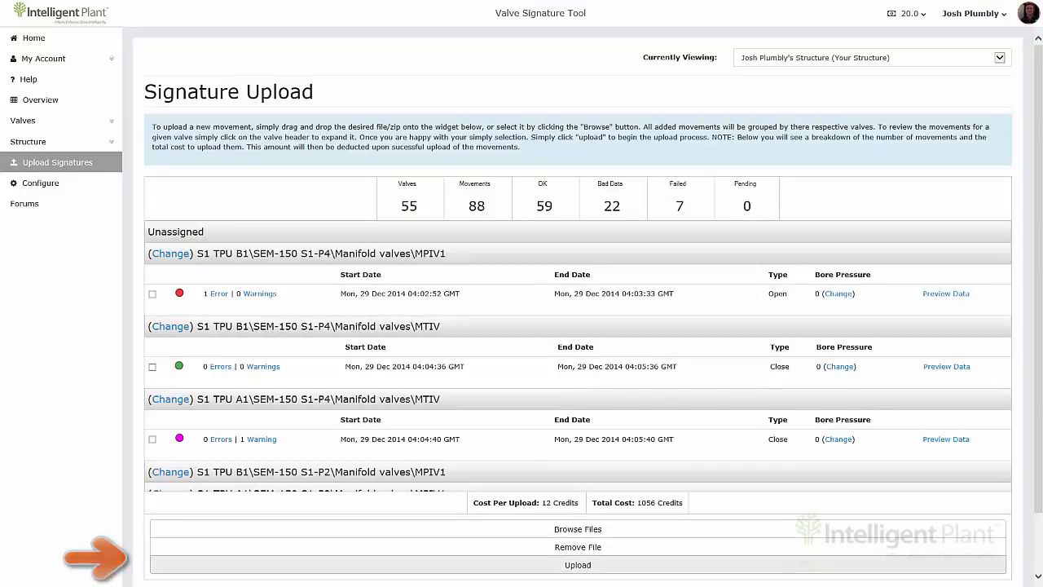
# Upload all queued movements to 100%, then return to the Structure Overview
pyautogui.click(577, 564)
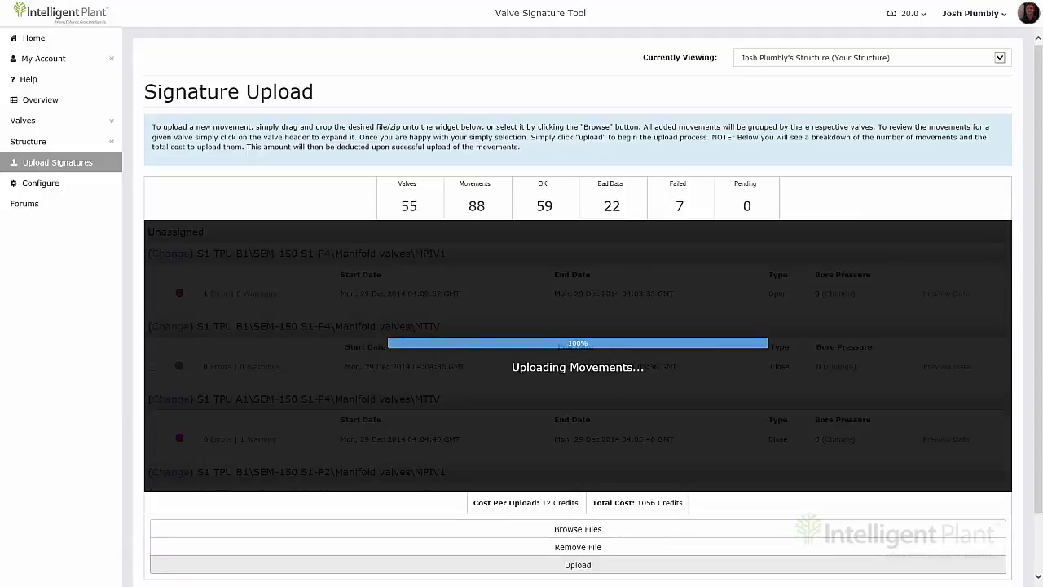
pyautogui.click(577, 564)
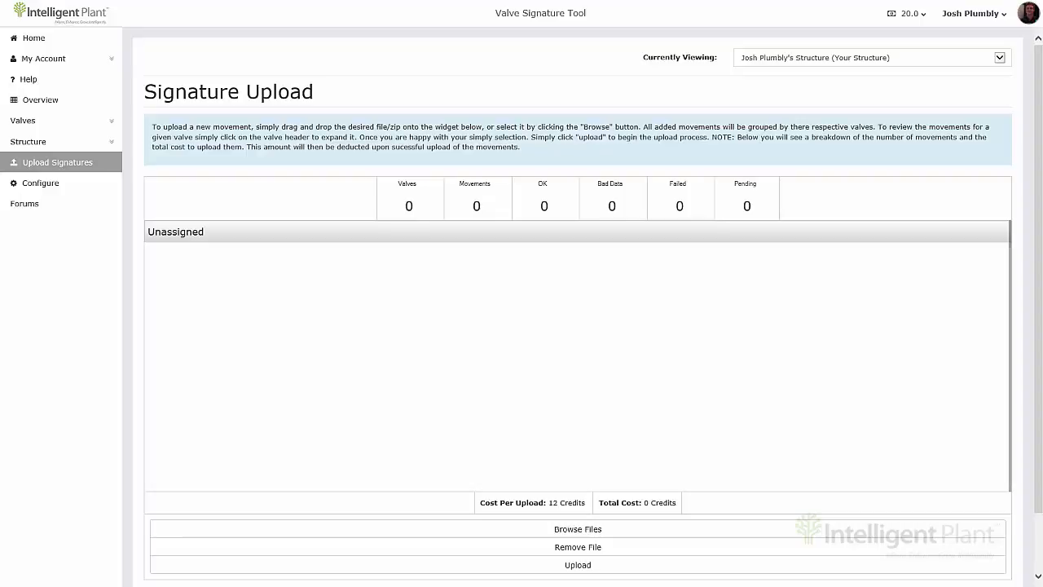
pyautogui.click(40, 99)
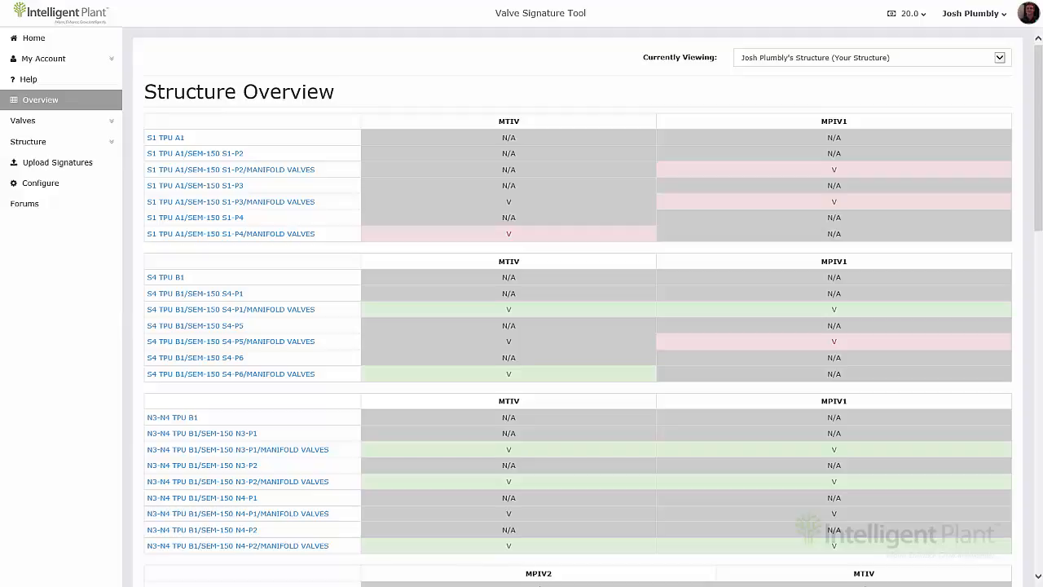
# Scroll through the overview tables with structures like S1 TPU A1 and S4 TPU B1, then back up
pyautogui.scroll(-3)
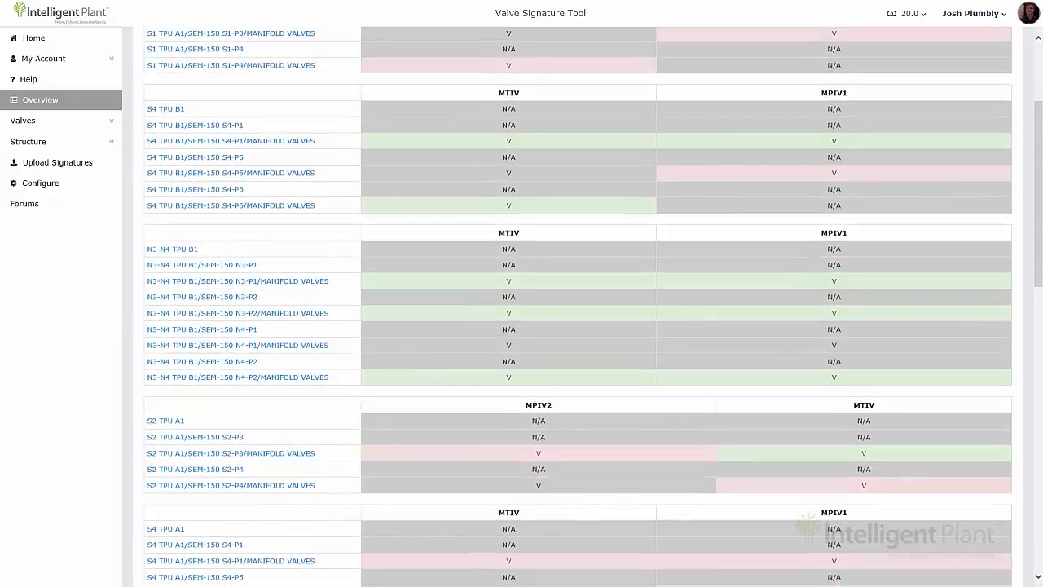
pyautogui.scroll(-3)
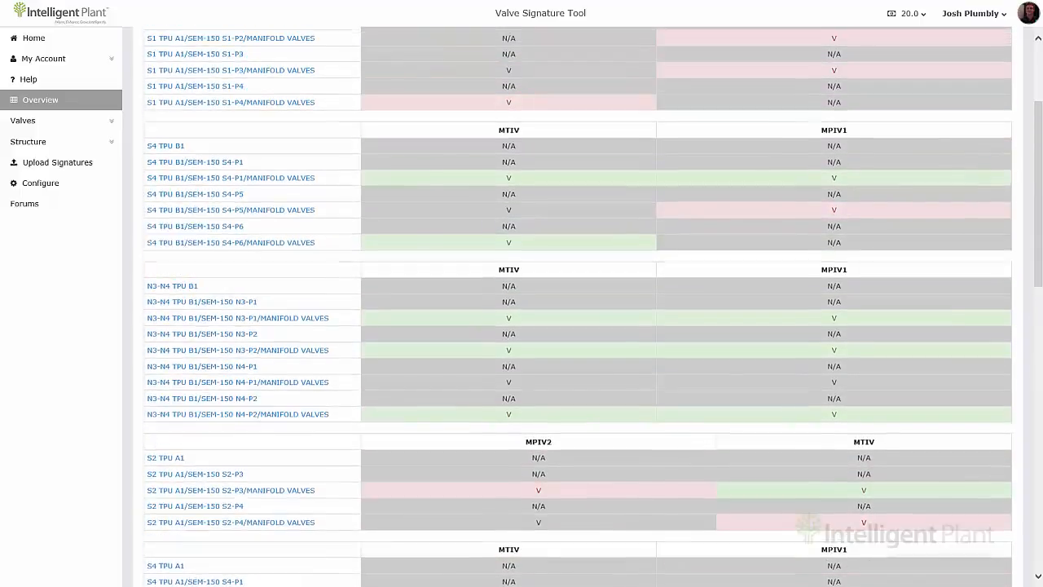
pyautogui.scroll(3)
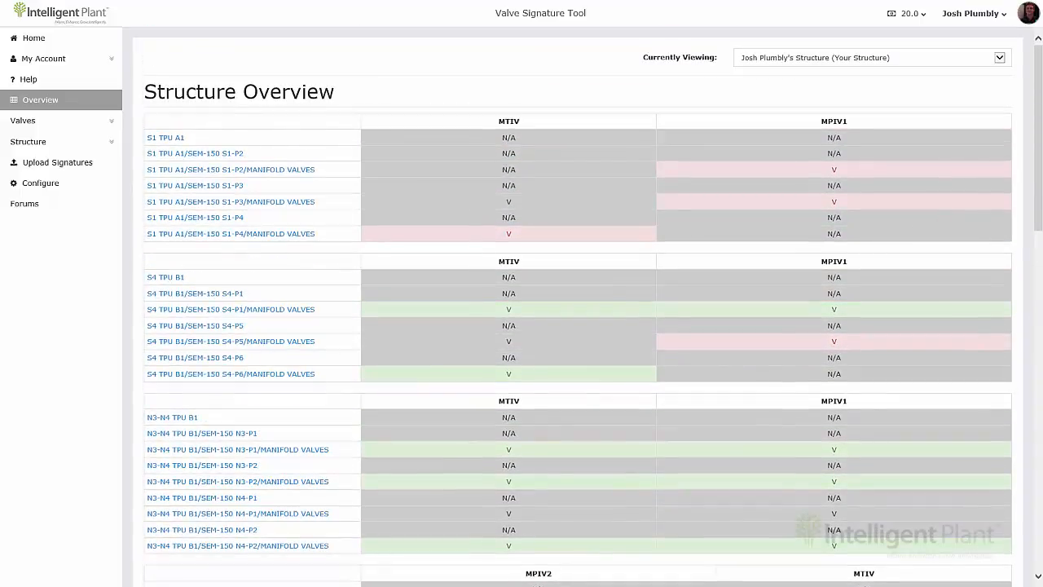